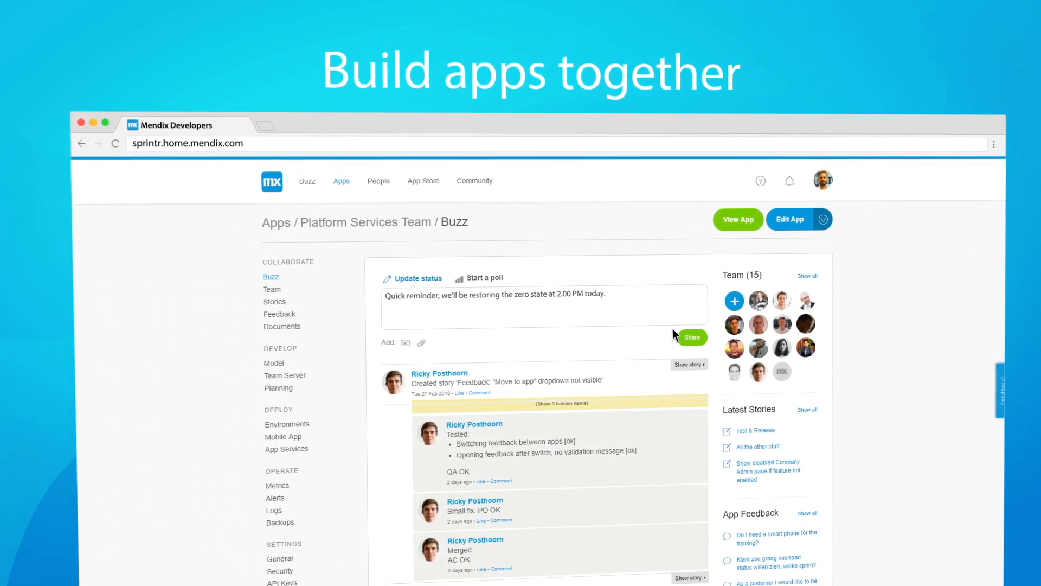
Share the Buzz status update reminding the team to restore the zero state at 2.00 PM.
left_click(691, 337)
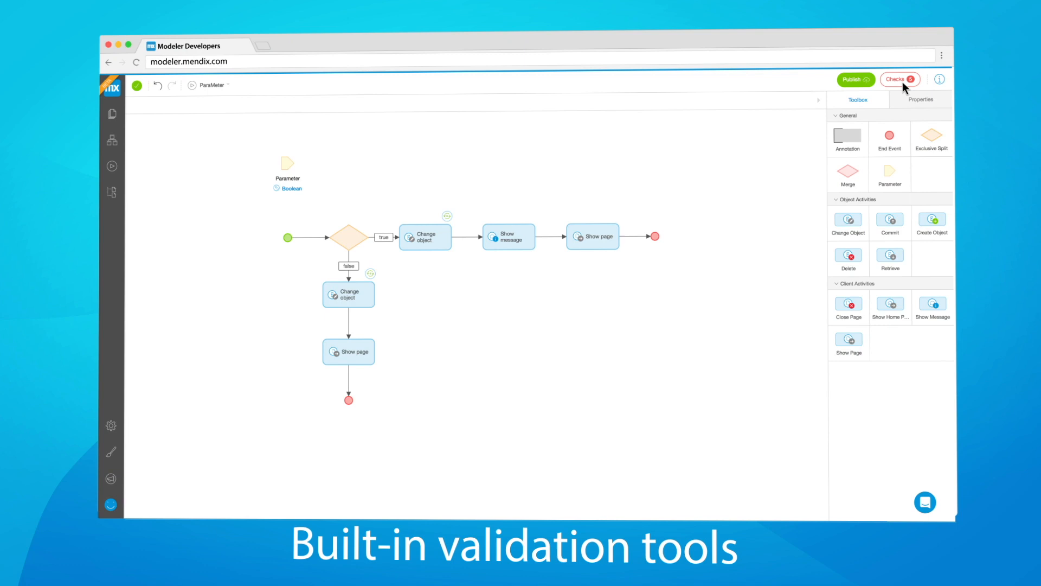
Open the red Checks list beside Publish to see the app's validation errors.
left_click(899, 80)
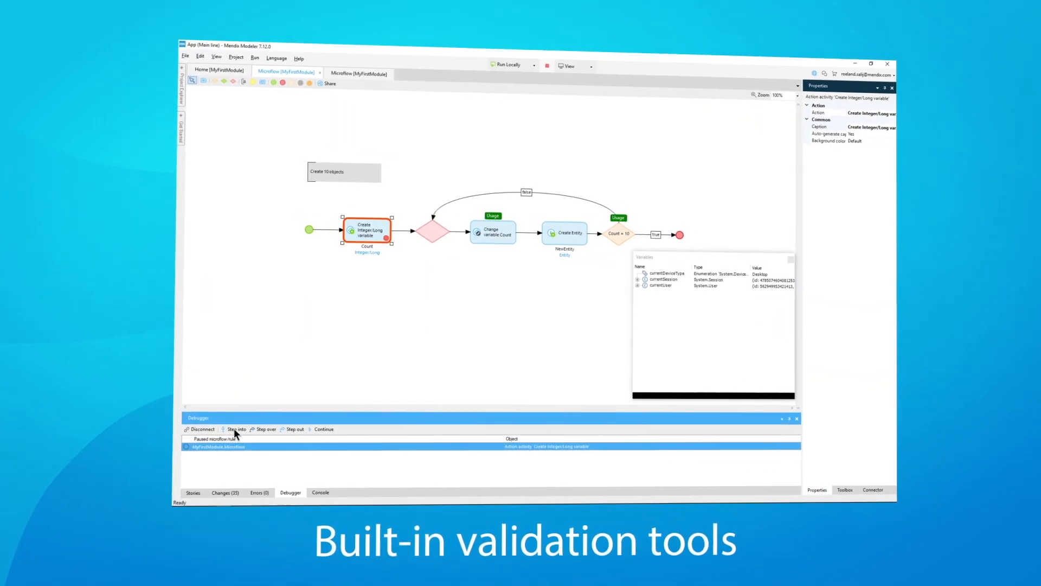
Step the debugger twice, from Create Count variable to the Count = 10 split.
left_click(232, 429)
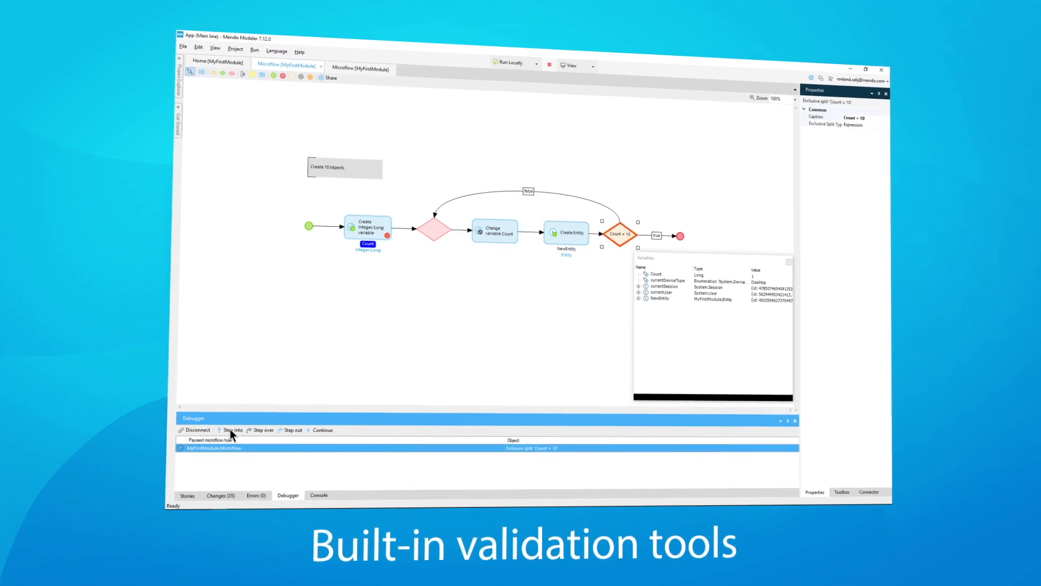
left_click(230, 430)
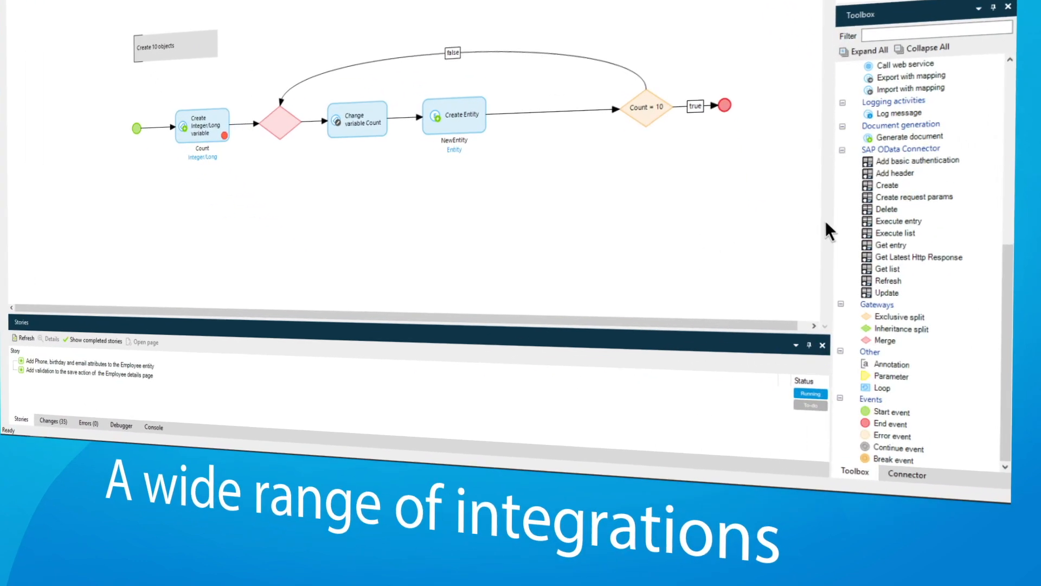
Drag the Toolbox pane out to browse activities down to SAP OData Connector and Gateways.
left_click_drag(887, 244, 547, 98)
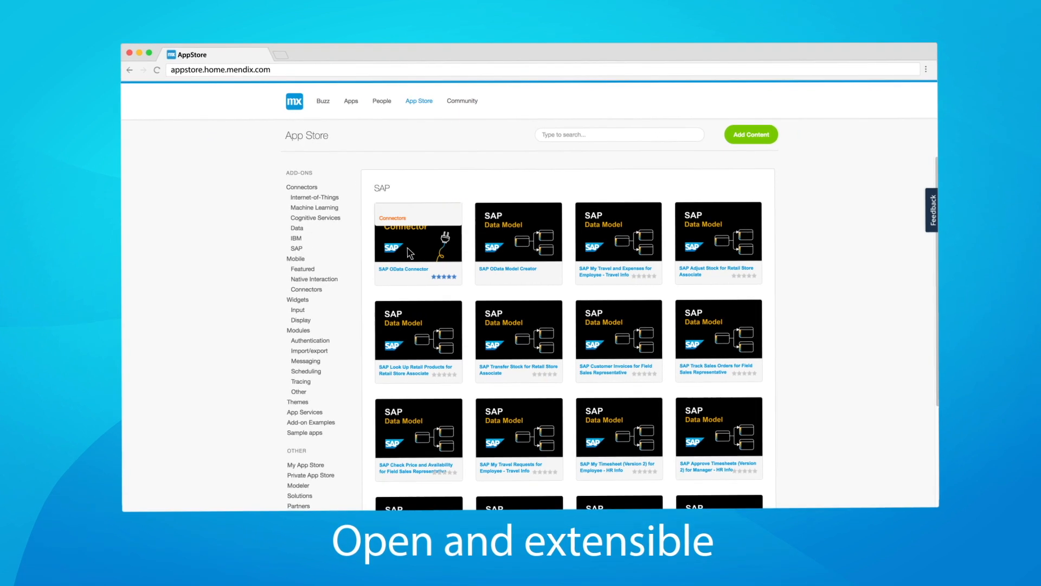
Open the SAP OData Connector tile under Connectors > SAP.
left_click(418, 236)
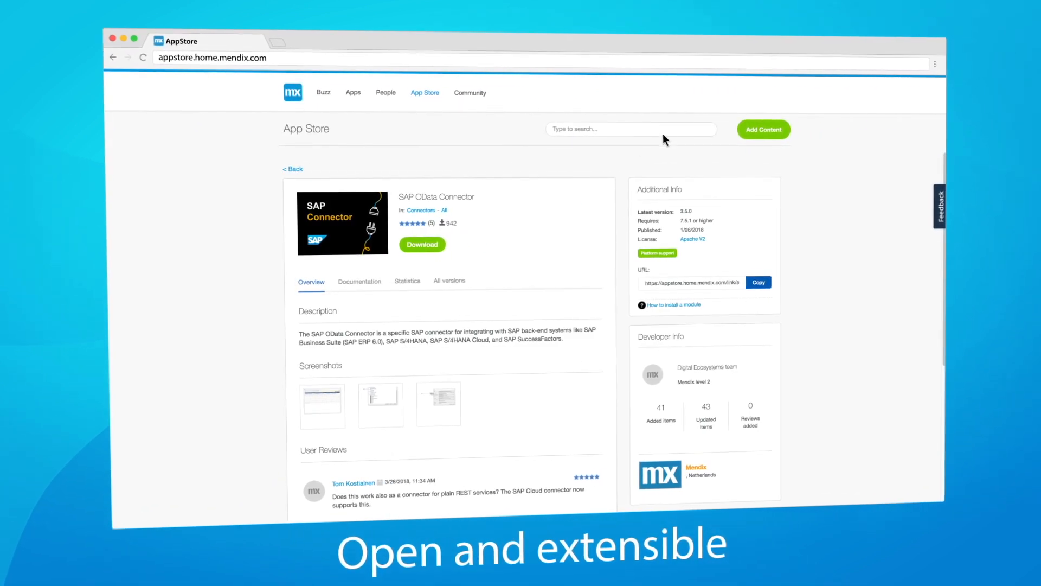